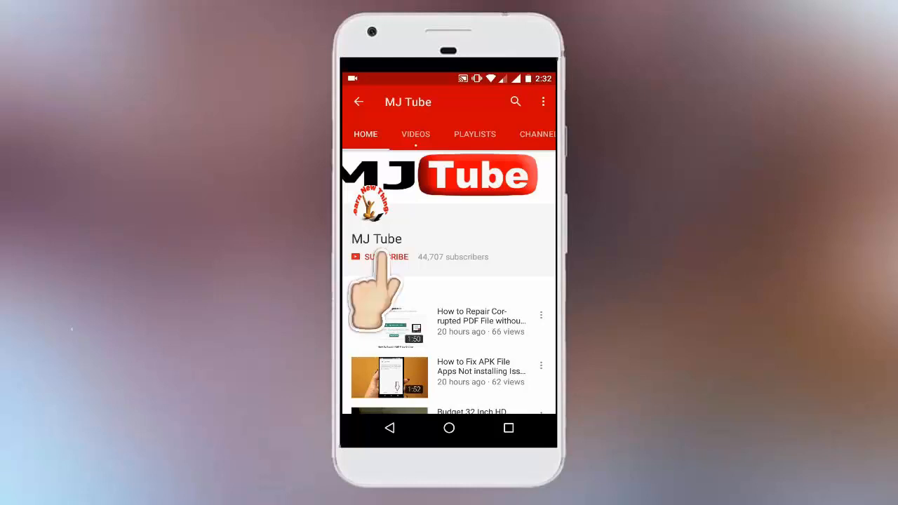
Refresh the desktop before starting the network changes.
click(380, 257)
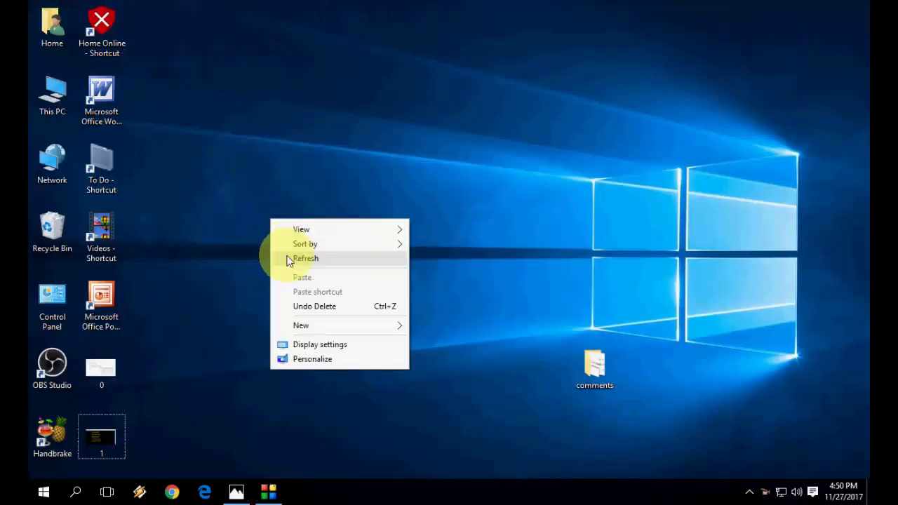
click(306, 259)
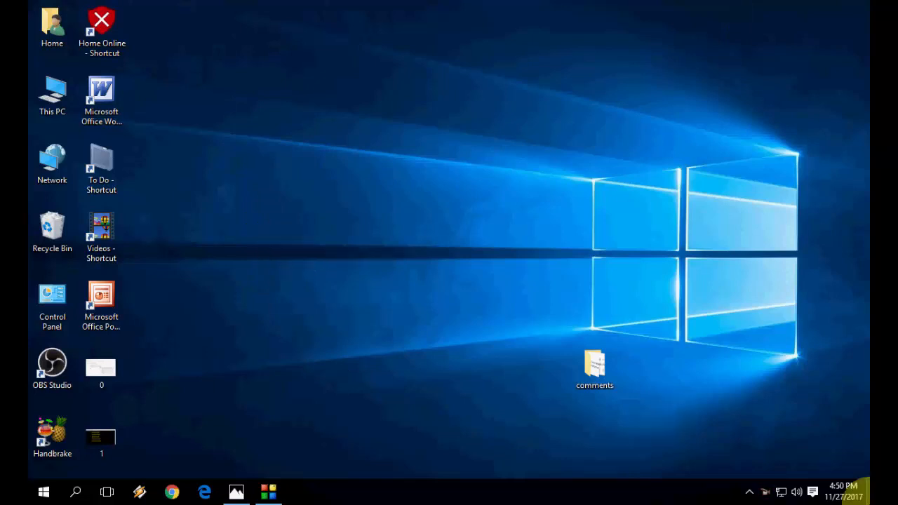
click(797, 386)
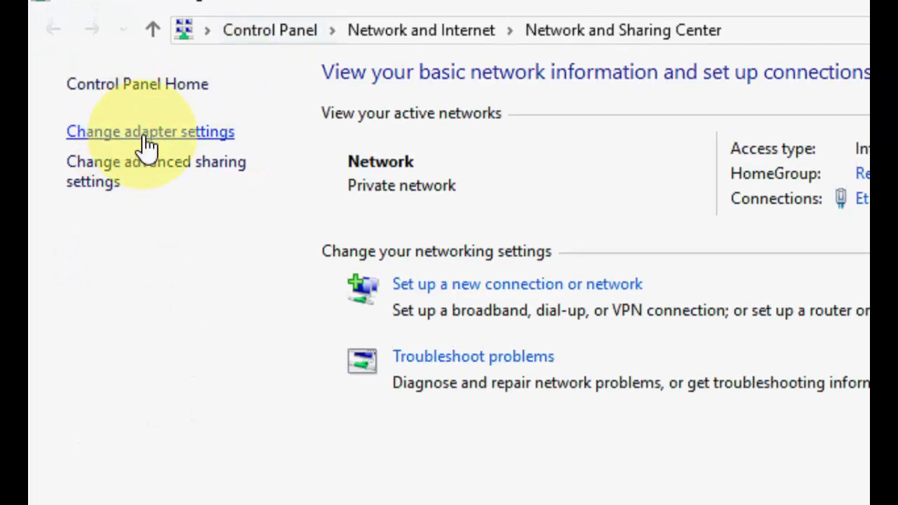
Open Ethernet IPv4 properties, choose manual DNS servers, and enter Google DNS 8.8.8.8.
click(150, 131)
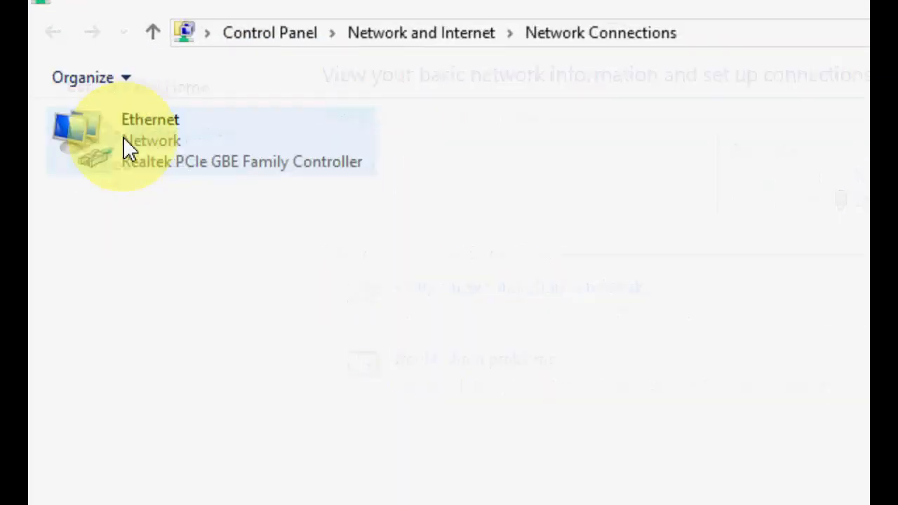
right_click(130, 144)
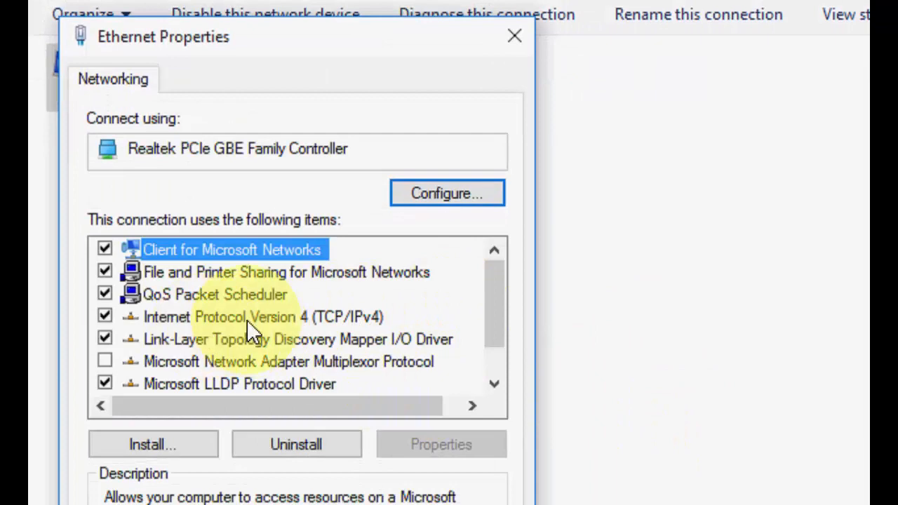
click(267, 317)
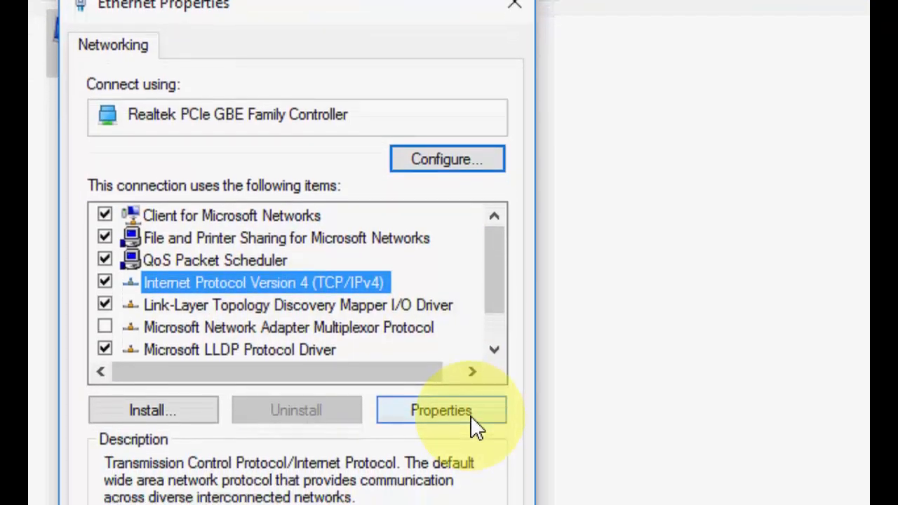
click(439, 411)
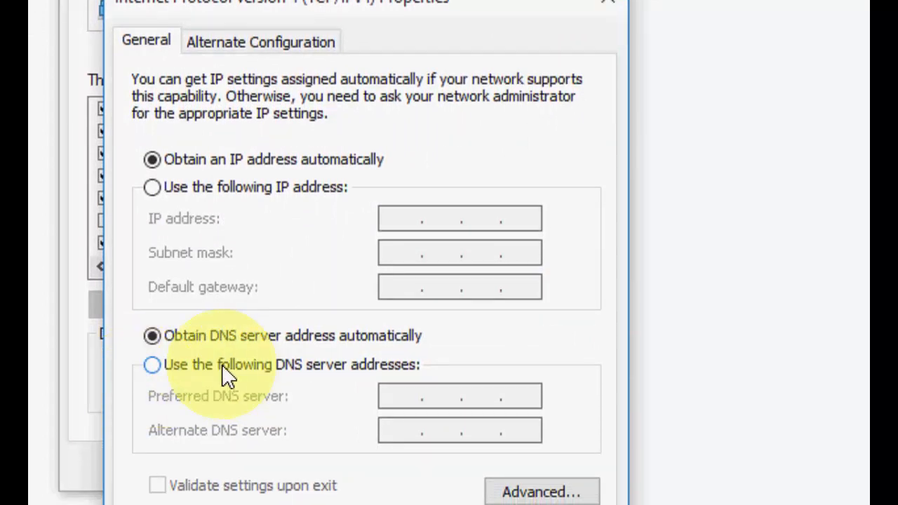
click(151, 364)
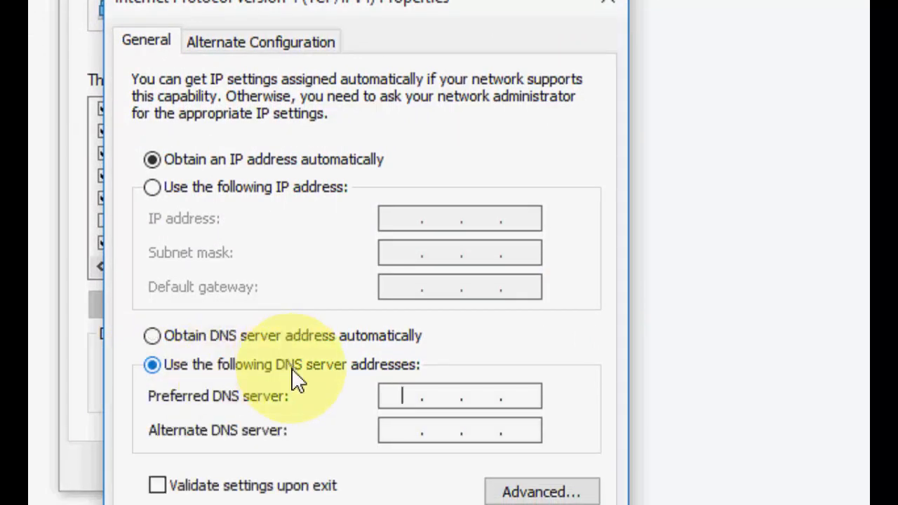
text(88)
click(460, 431)
text(8.8.4.4)
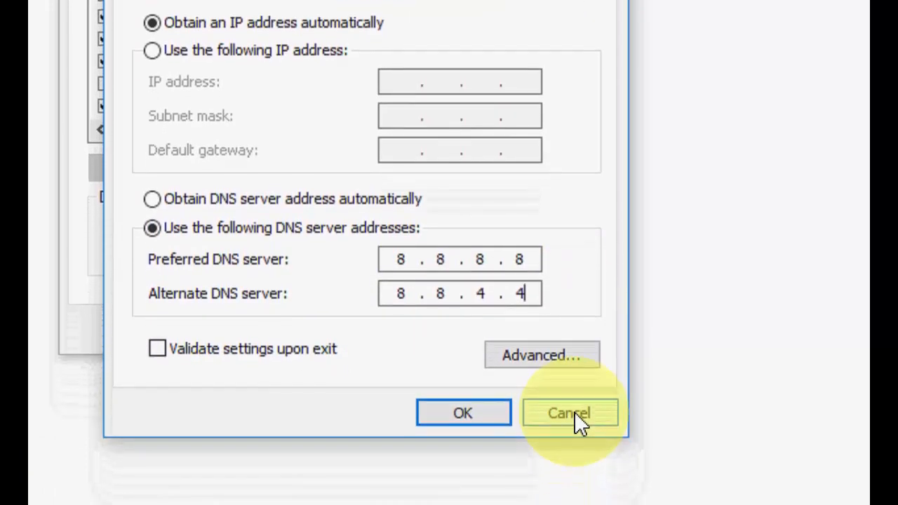
Discard the Google DNS entries and reopen Ethernet IPv4 properties with manual DNS selected.
click(569, 412)
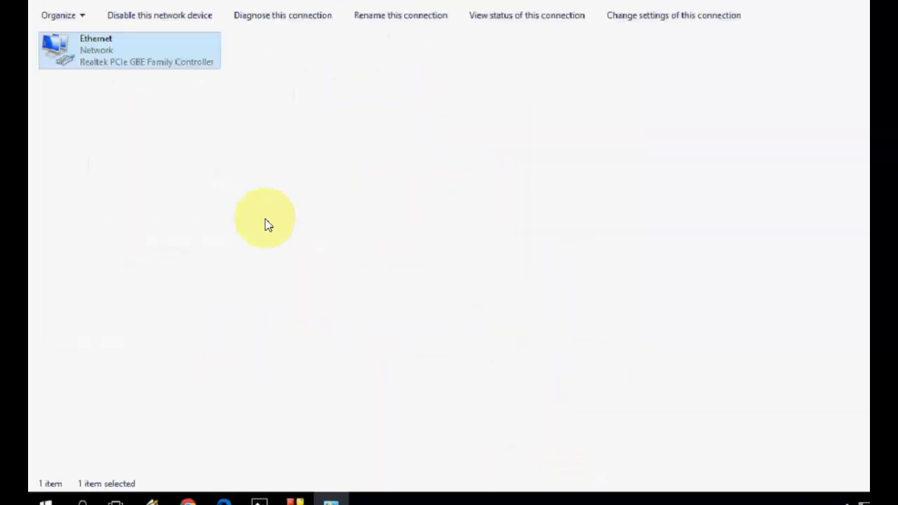
right_click(265, 221)
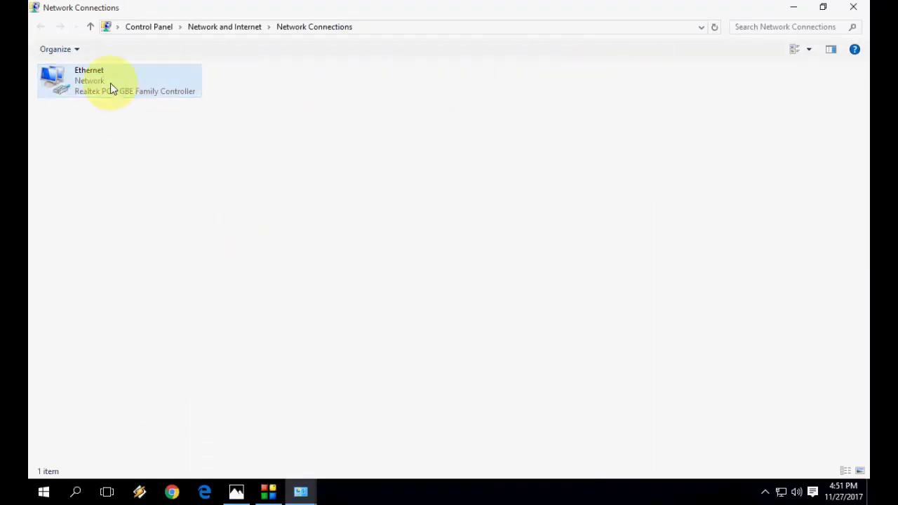
right_click(112, 84)
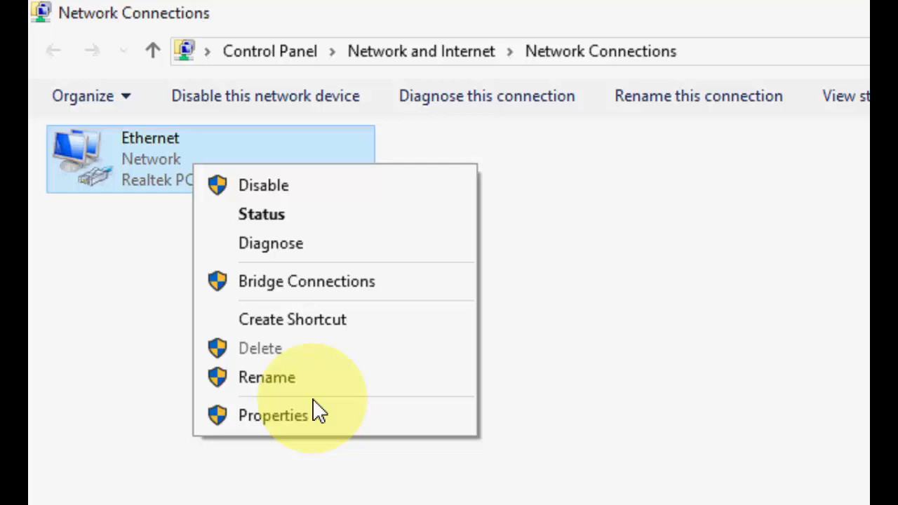
click(273, 415)
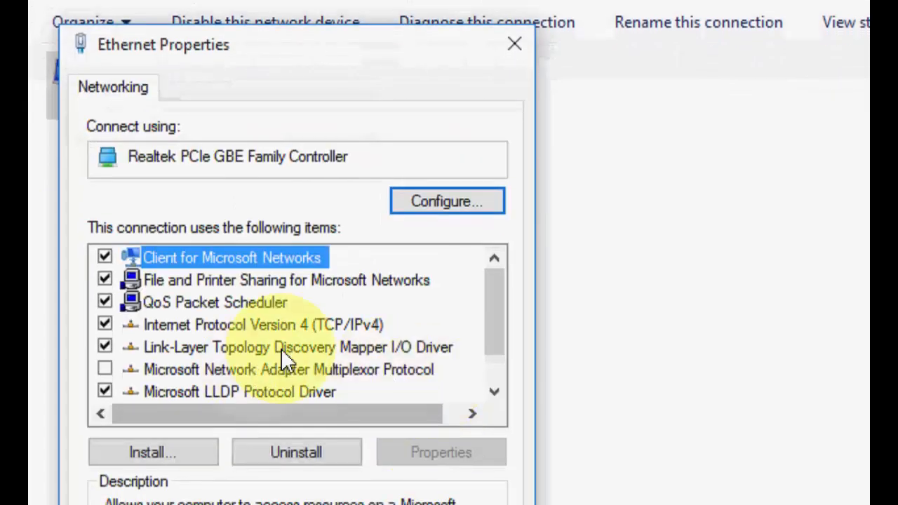
click(263, 324)
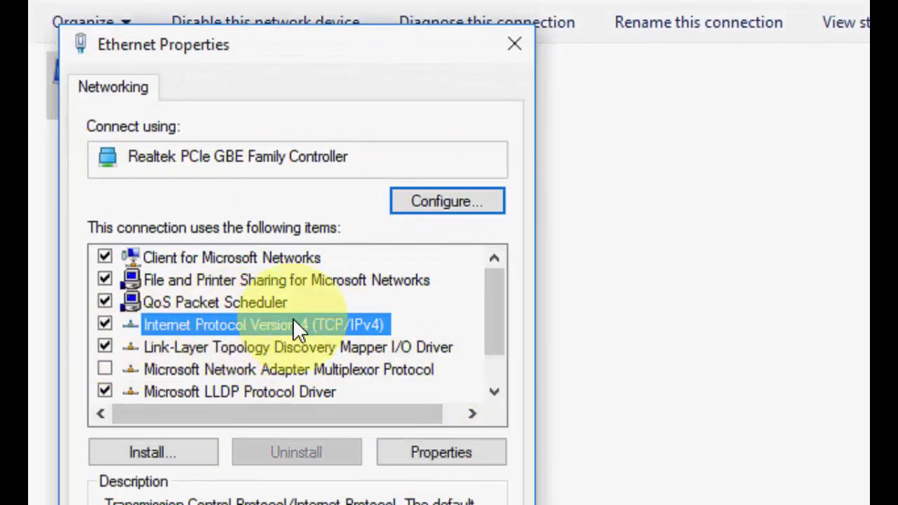
click(441, 452)
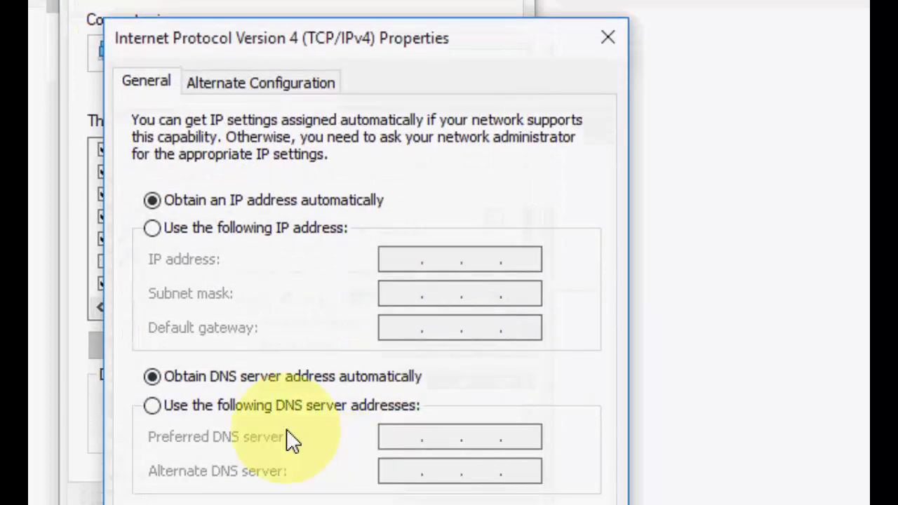
click(151, 405)
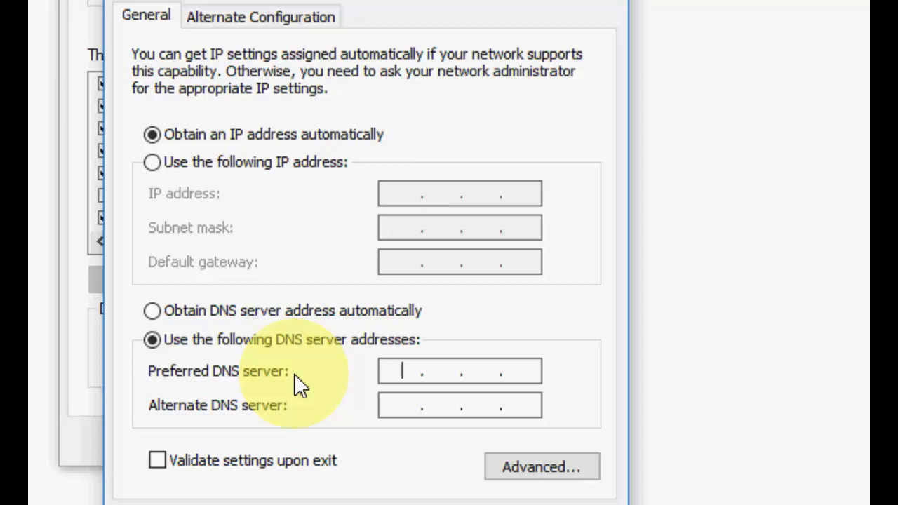
Apply OpenDNS servers 208.67.222.222 and 208.67.220.220, then close the Ethernet properties.
text(208.67)
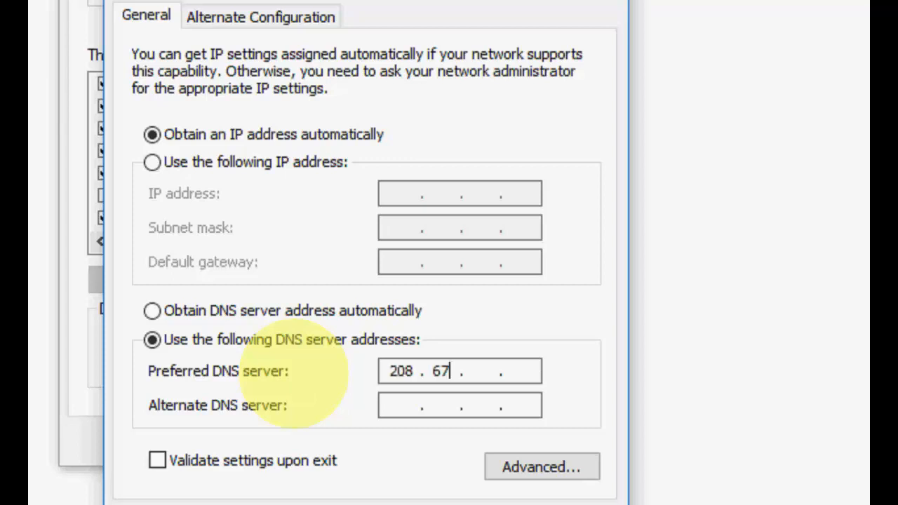
text(222)
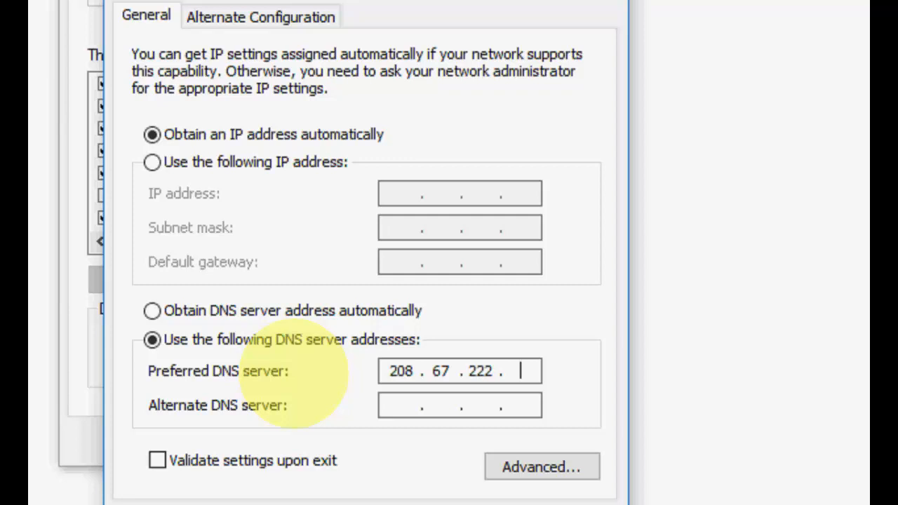
text(222)
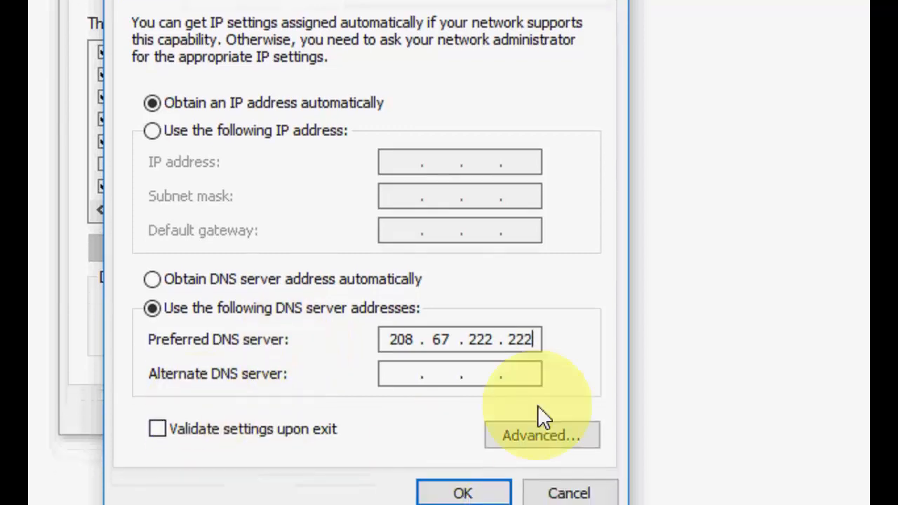
text(208 . . .)
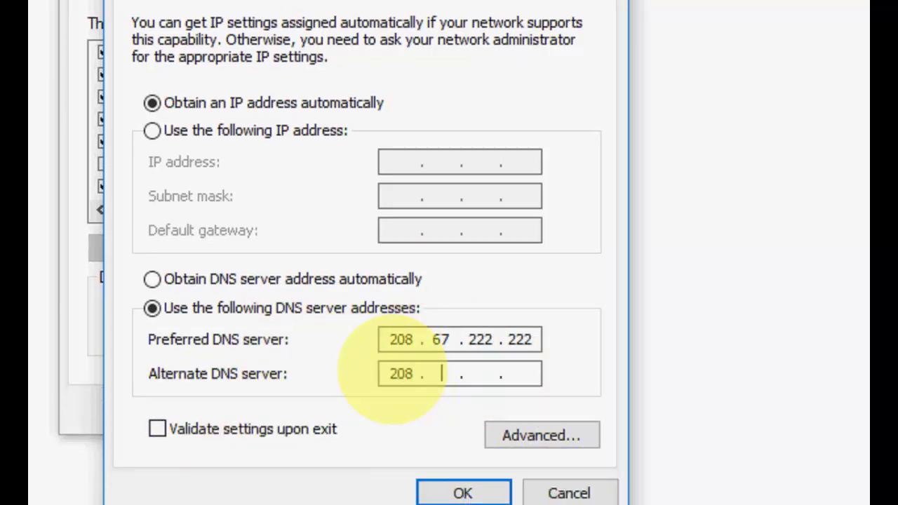
text(67)
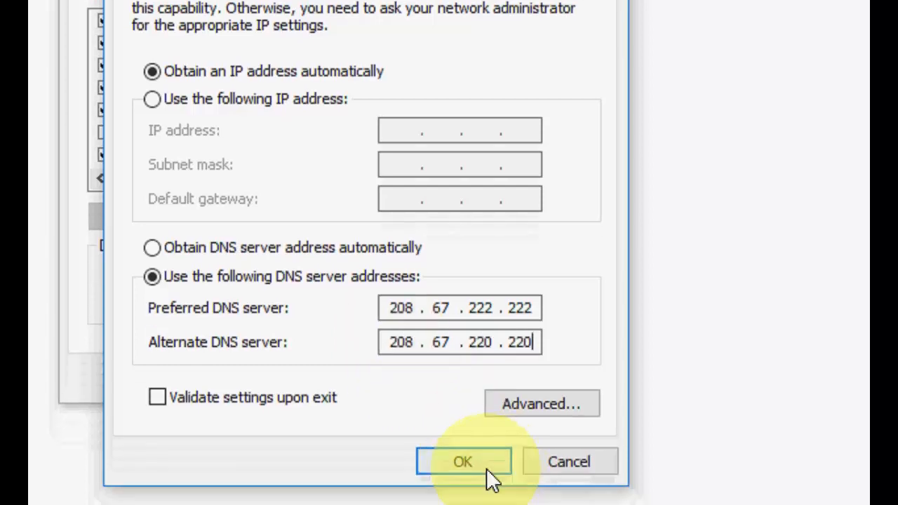
click(466, 462)
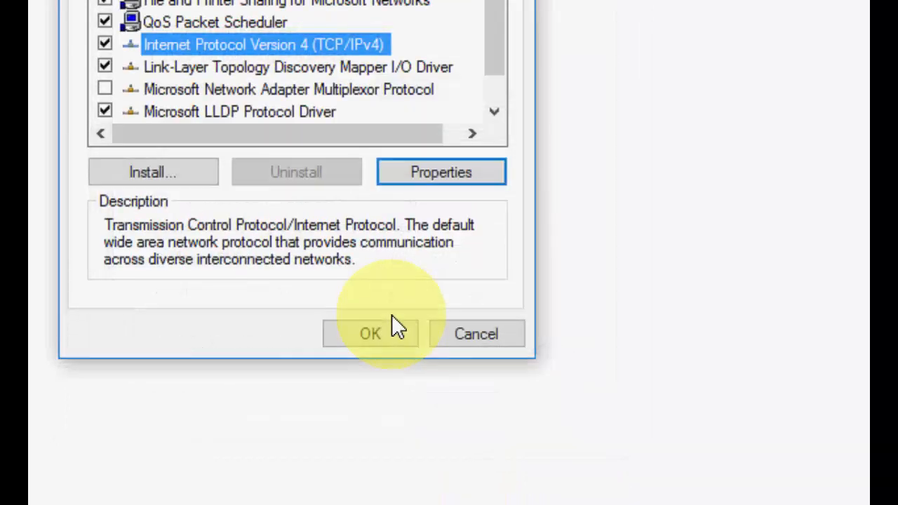
mouse_move(690, 149)
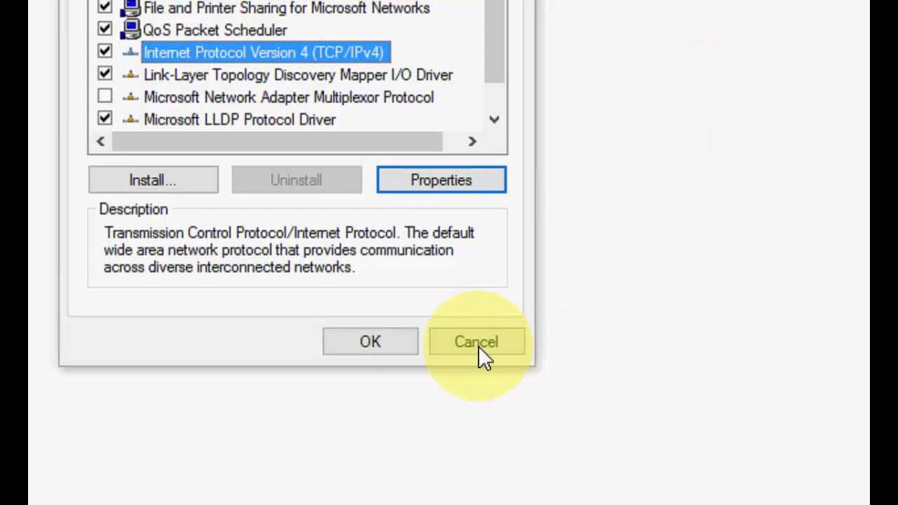
click(476, 341)
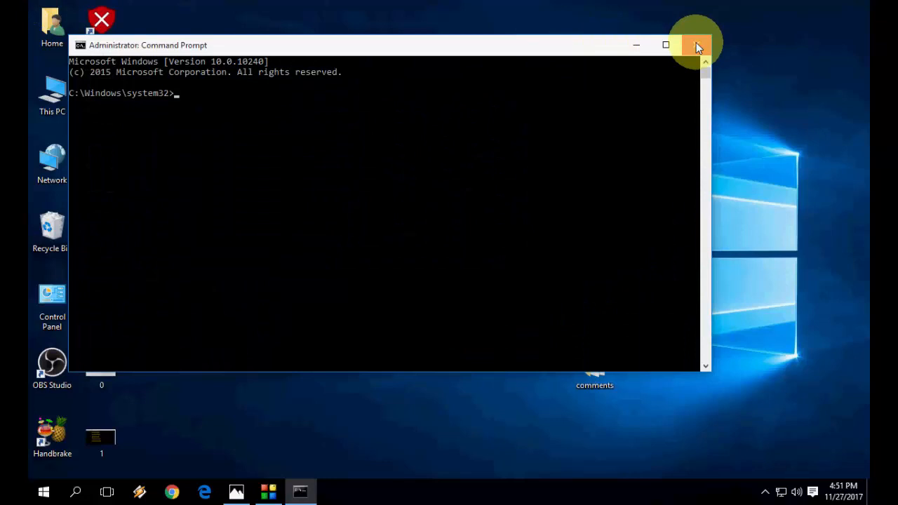
Close the administrator Command Prompt window from its title bar.
click(694, 45)
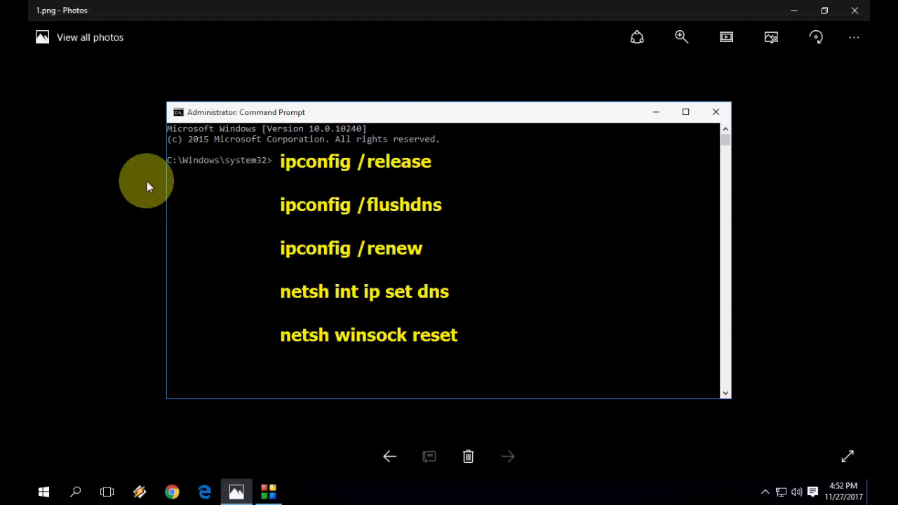
mouse_move(319, 176)
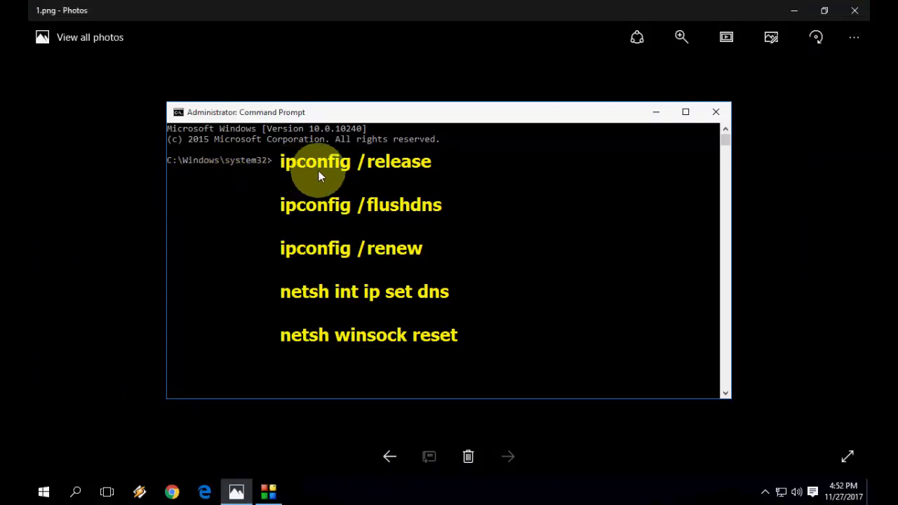
mouse_move(363, 174)
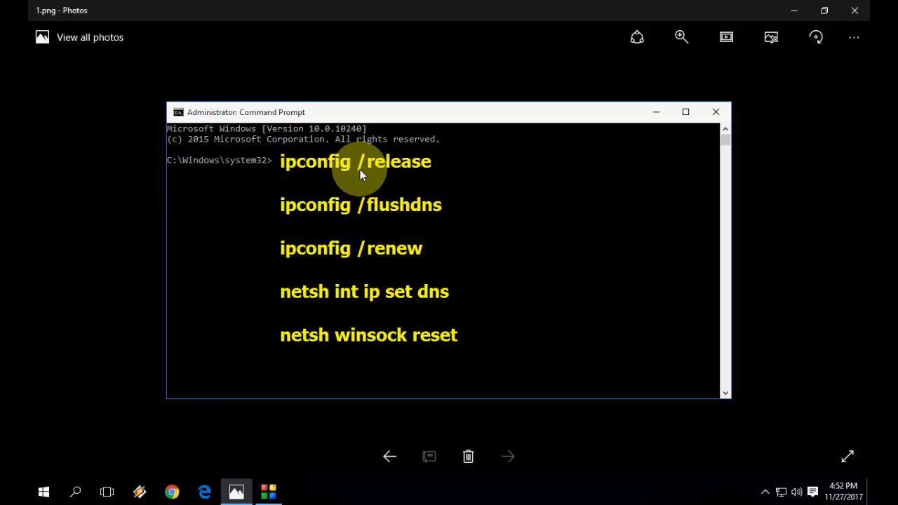
mouse_move(283, 221)
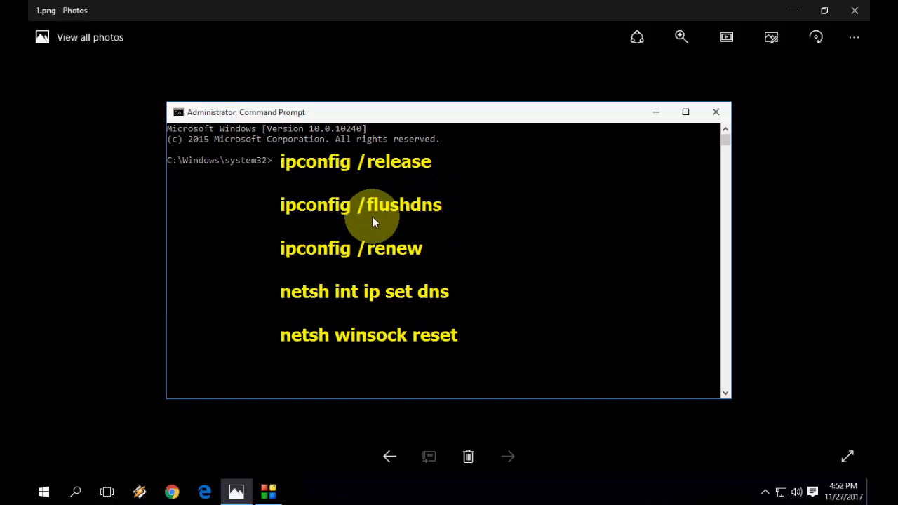
mouse_move(290, 264)
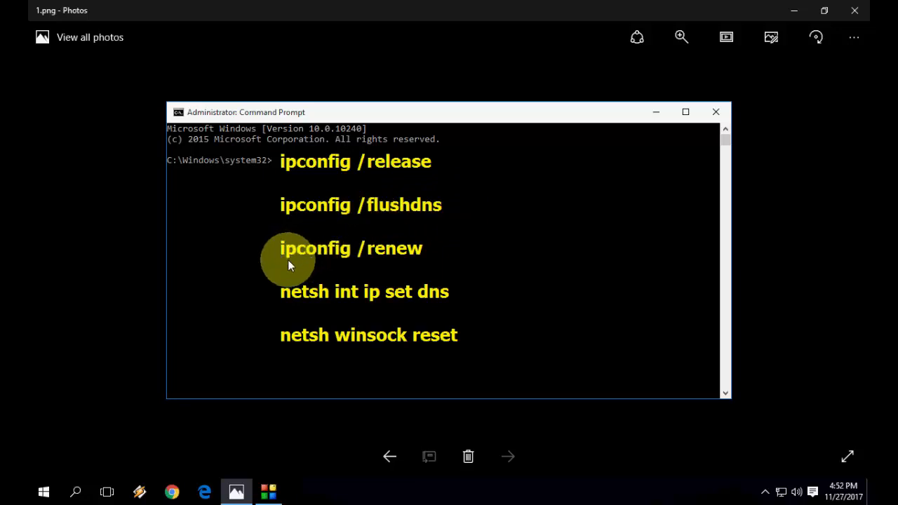
mouse_move(349, 265)
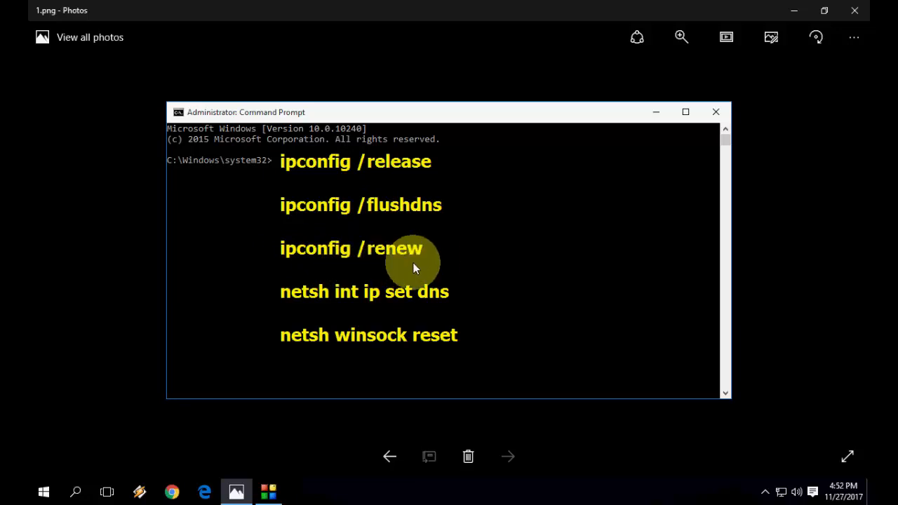
mouse_move(335, 307)
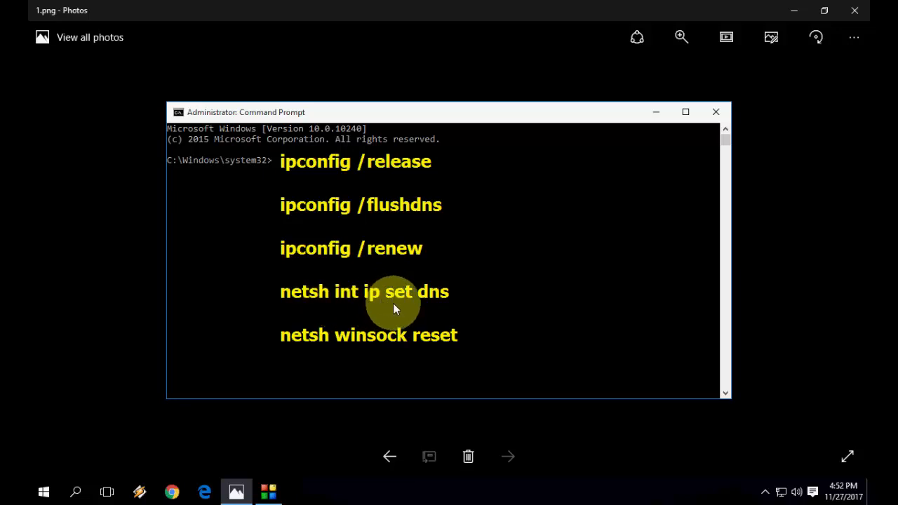
mouse_move(433, 307)
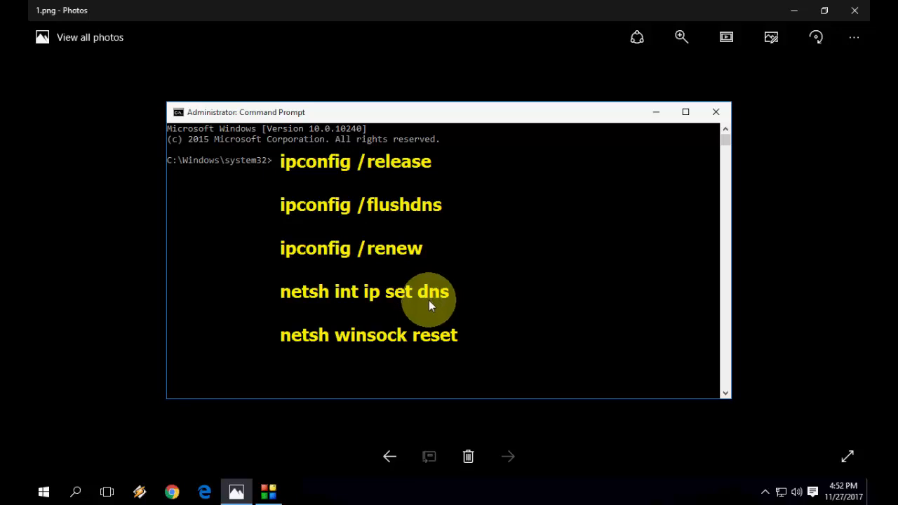
mouse_move(330, 341)
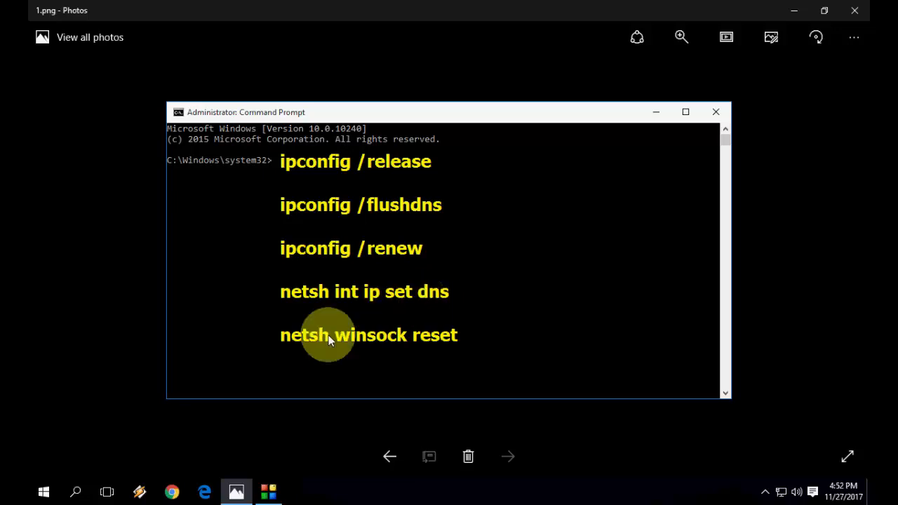
mouse_move(286, 348)
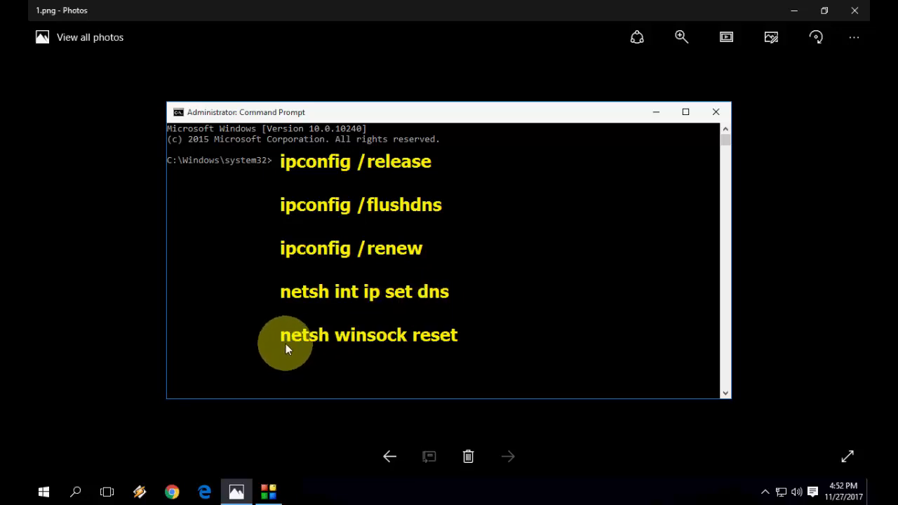
mouse_move(340, 355)
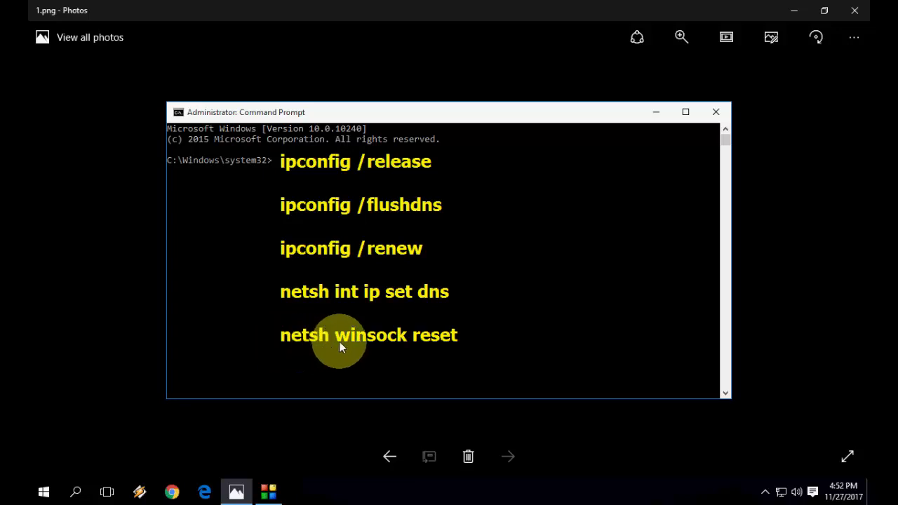
mouse_move(422, 345)
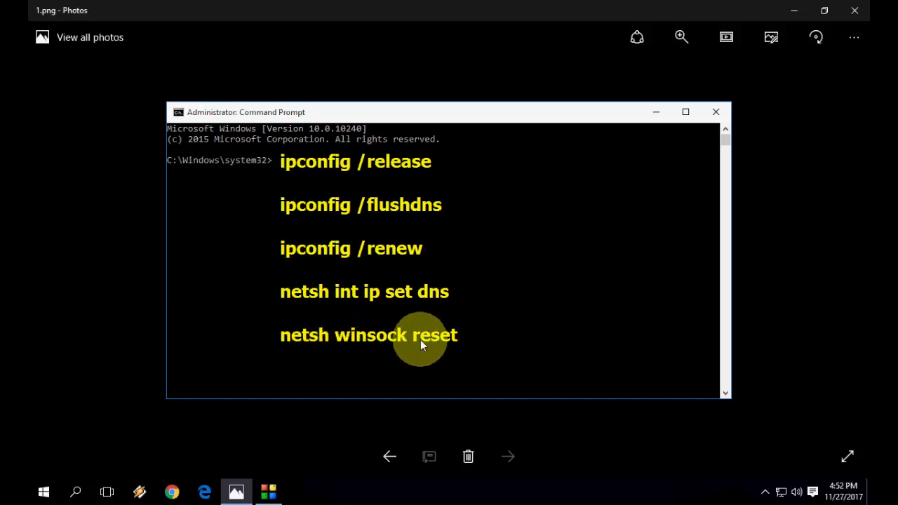
mouse_move(402, 231)
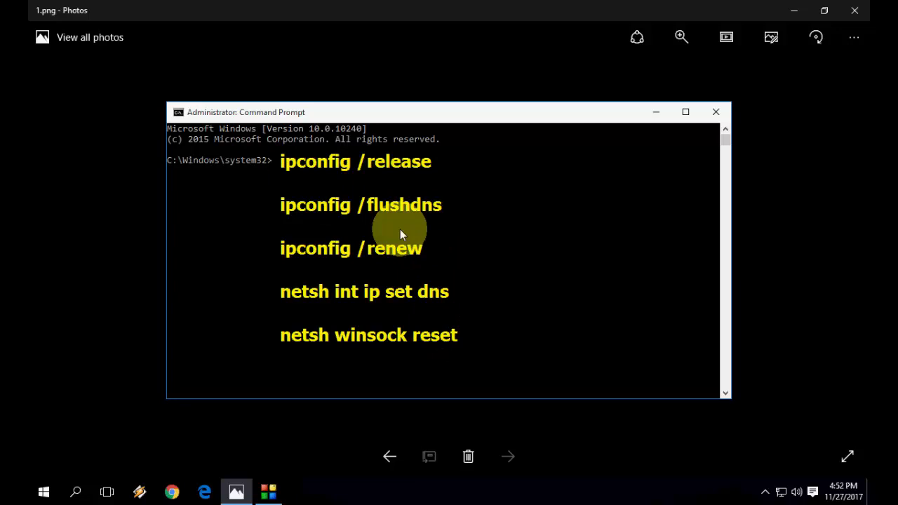
mouse_move(385, 235)
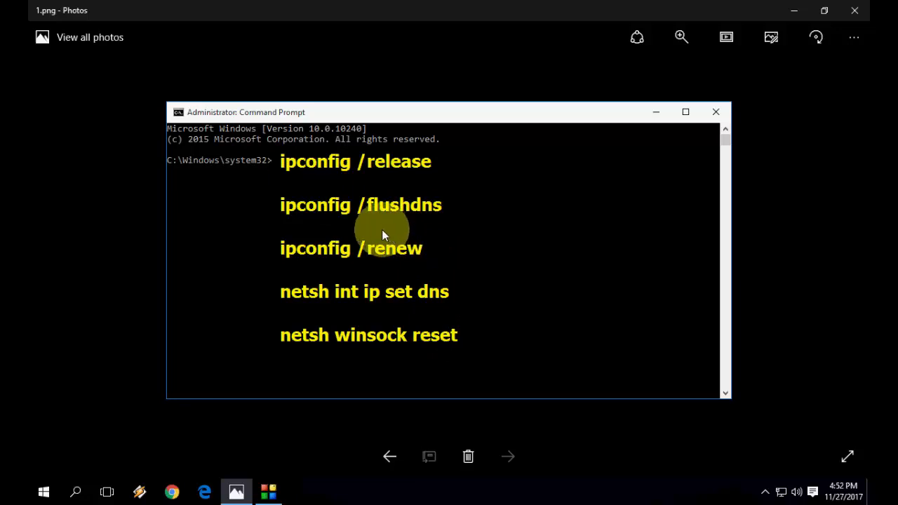
mouse_move(272, 171)
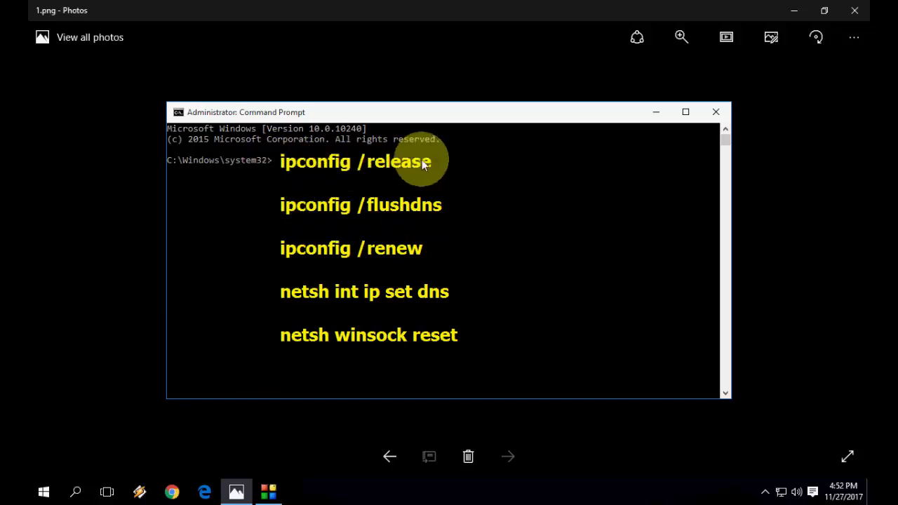
mouse_move(293, 219)
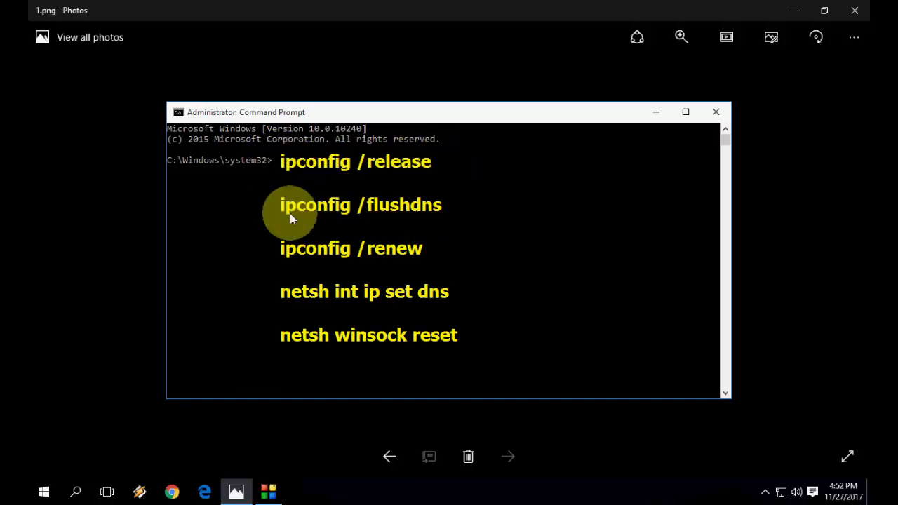
mouse_move(263, 163)
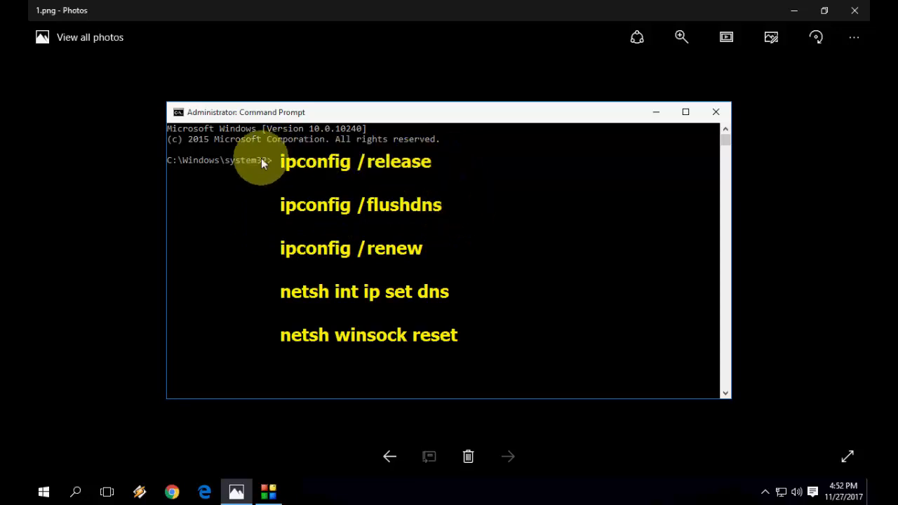
mouse_move(449, 157)
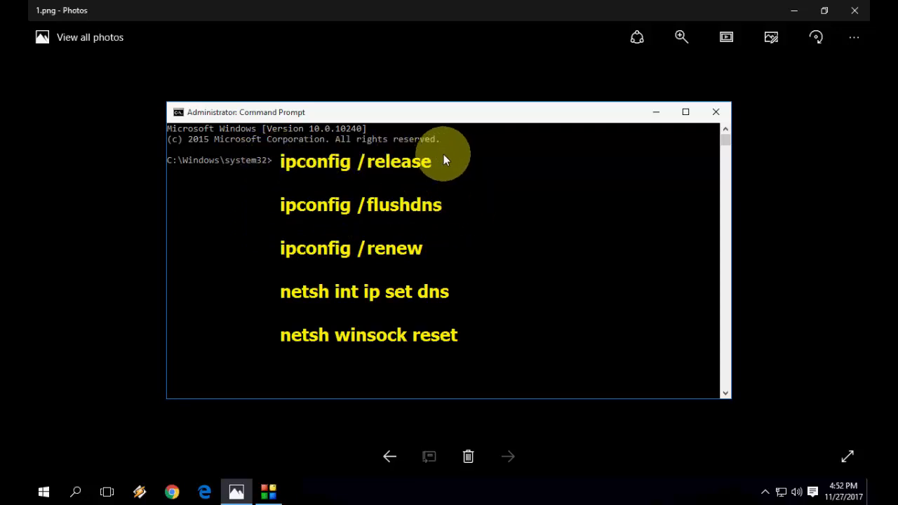
mouse_move(352, 167)
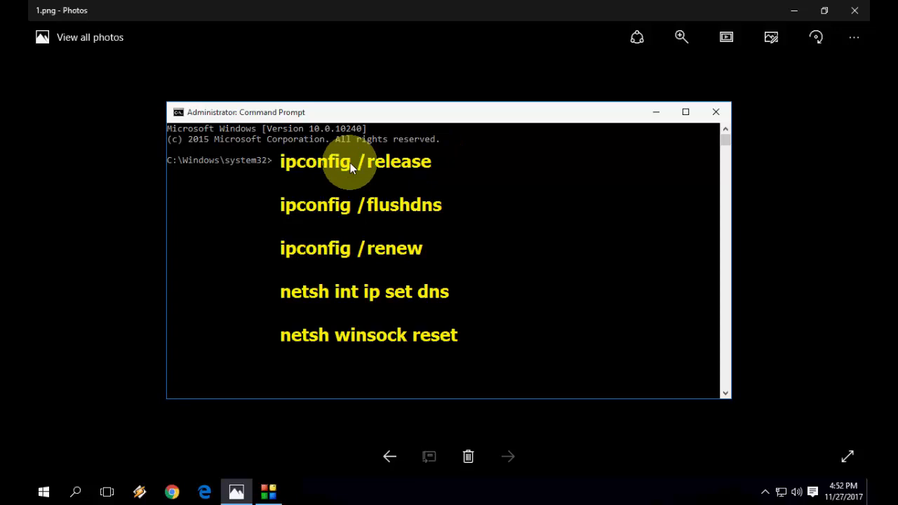
mouse_move(346, 218)
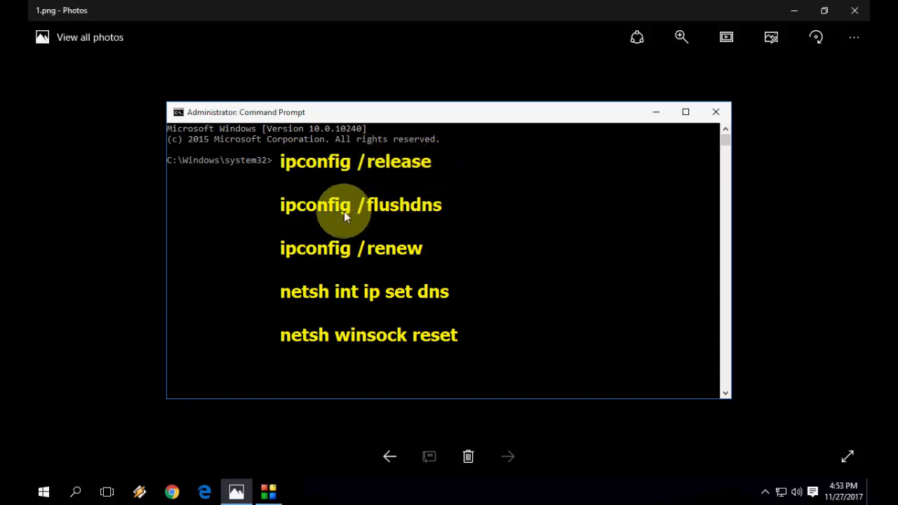
mouse_move(428, 256)
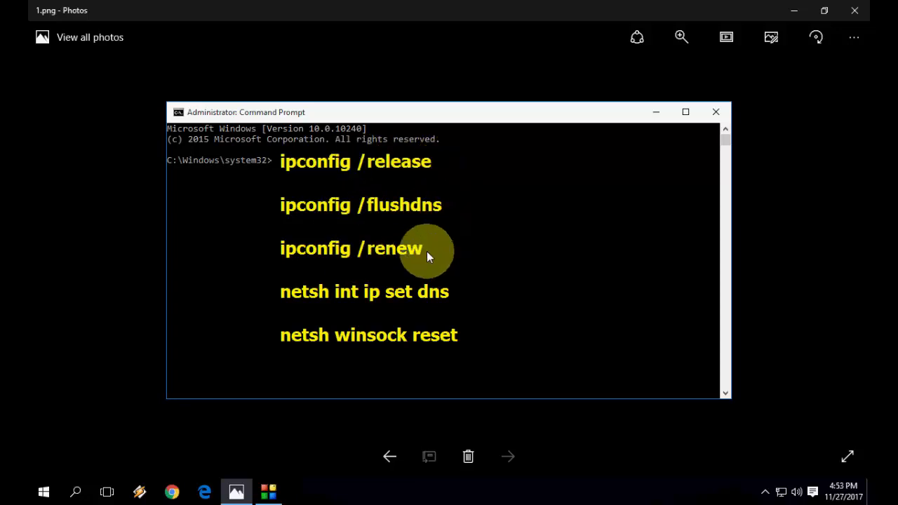